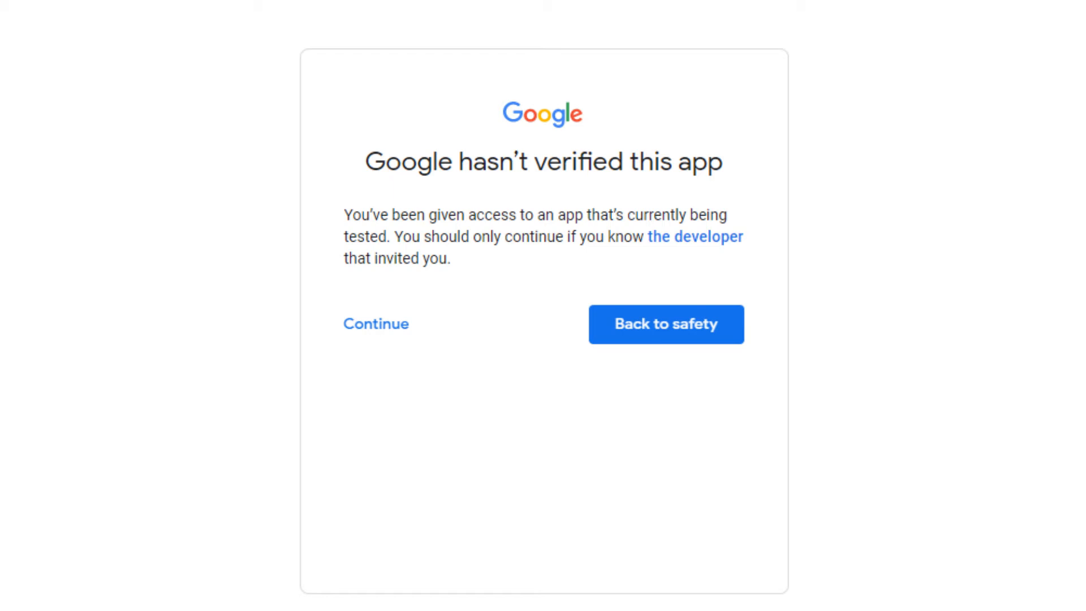
# - Start the AwsomeApp sign-in so Google's 'Choose an account' page appears
pyautogui.click(693, 237)
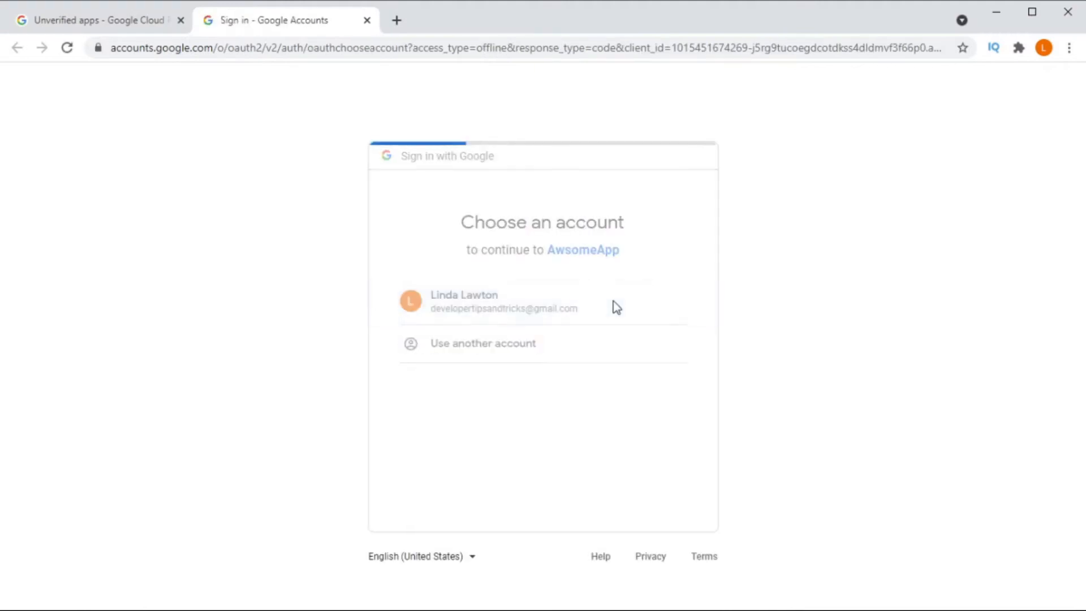
# - Choose the listed account, continue past the unverified-app warning, and allow AwsomeApp Drive file access
pyautogui.click(489, 301)
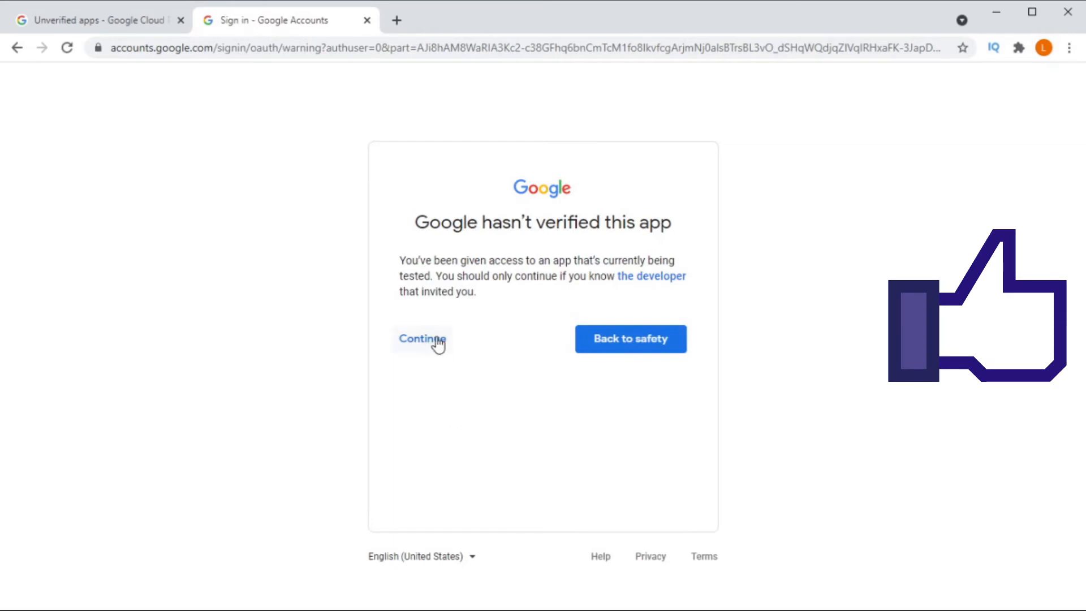
pyautogui.click(421, 339)
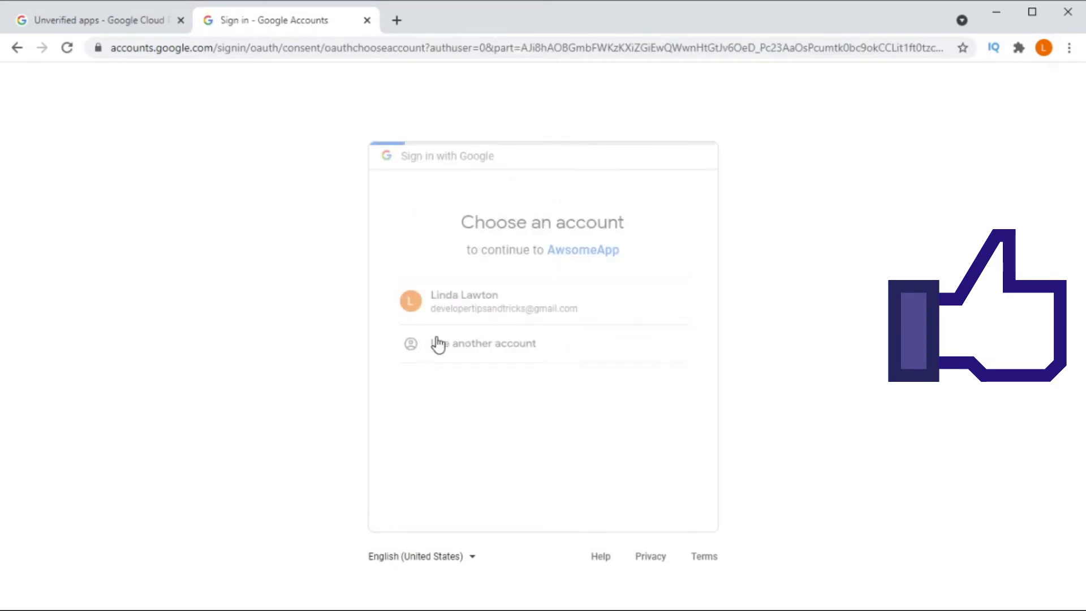
pyautogui.click(464, 300)
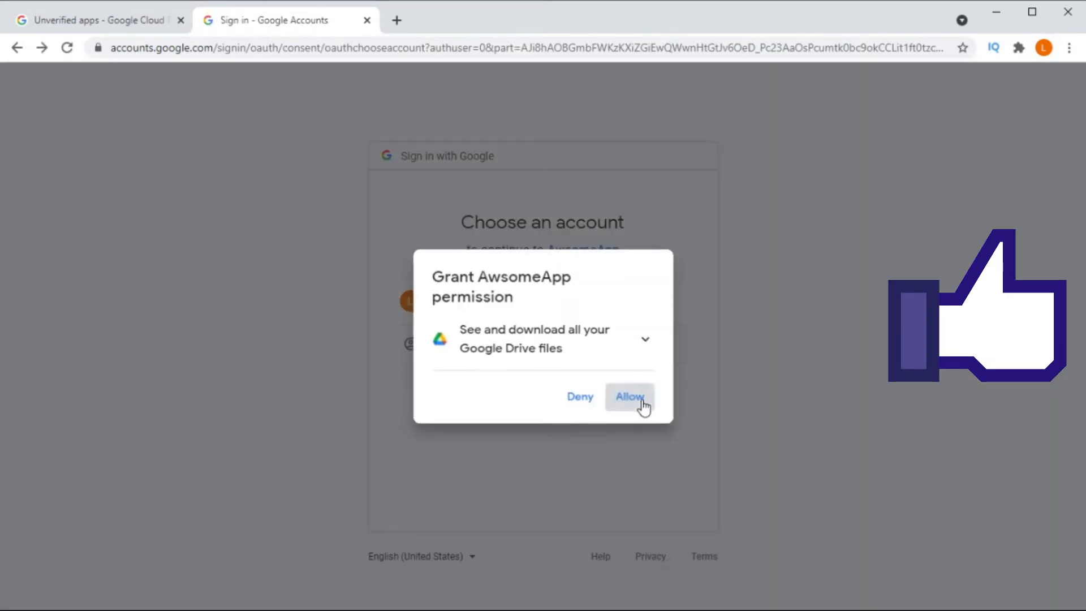
pyautogui.click(628, 397)
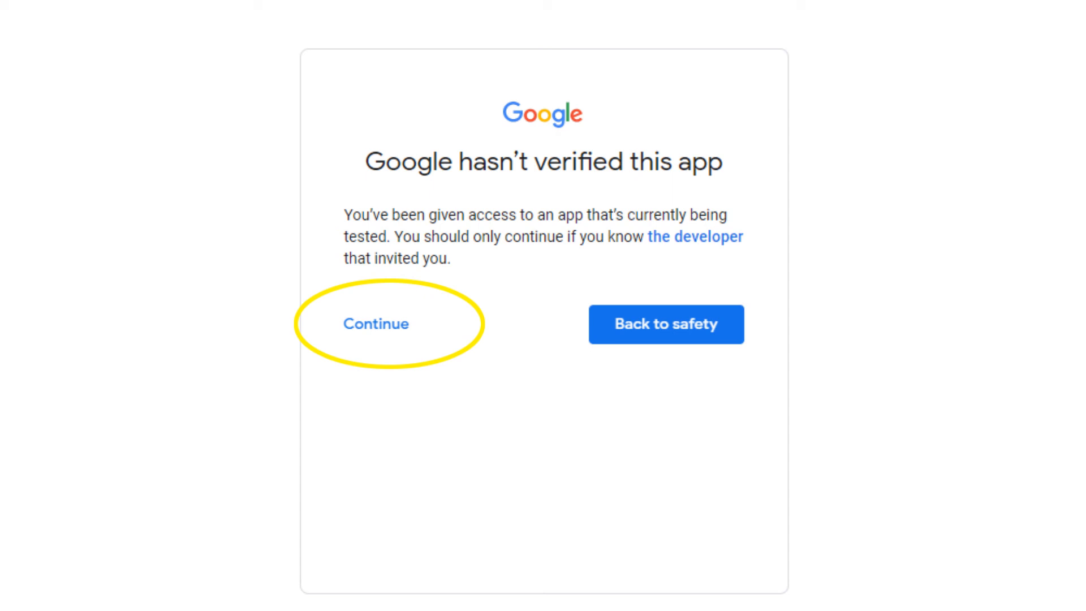
pyautogui.click(376, 324)
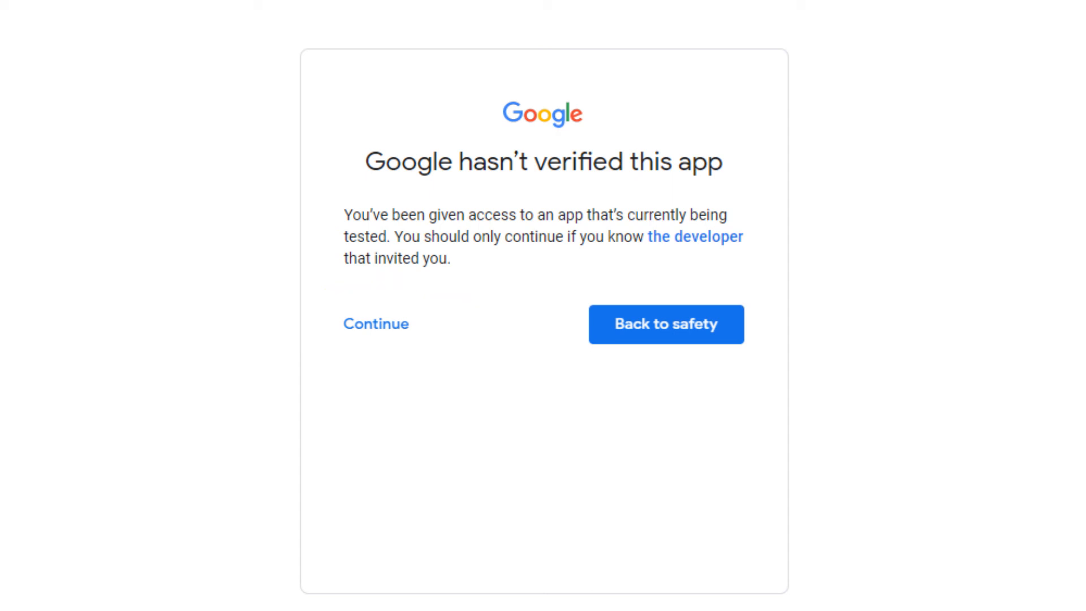